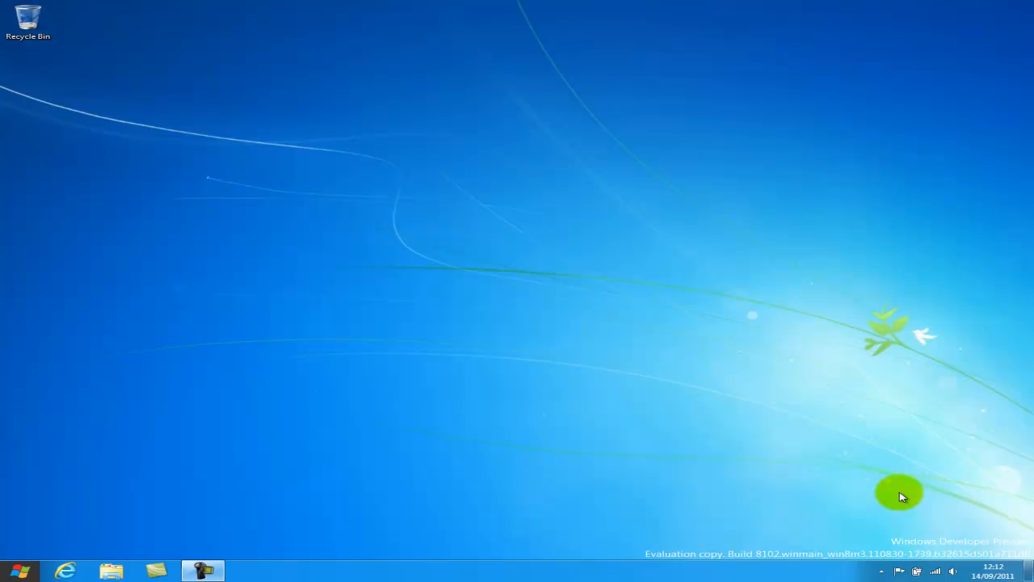
pyautogui.moveTo(614, 376)
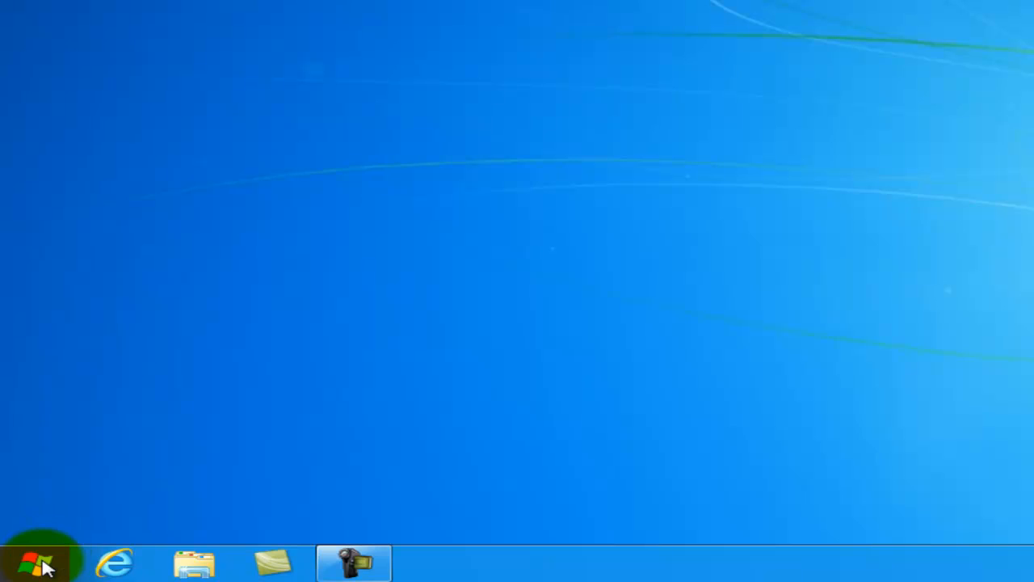
pyautogui.moveTo(39, 555)
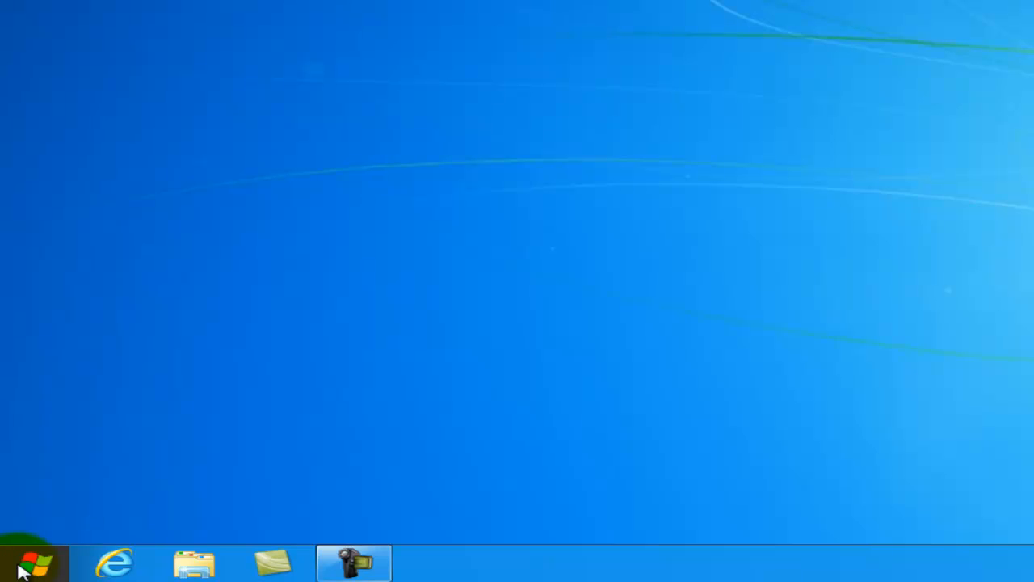
# Bring up the corner fly-out menu from the bottom-left Start corner.
pyautogui.click(30, 561)
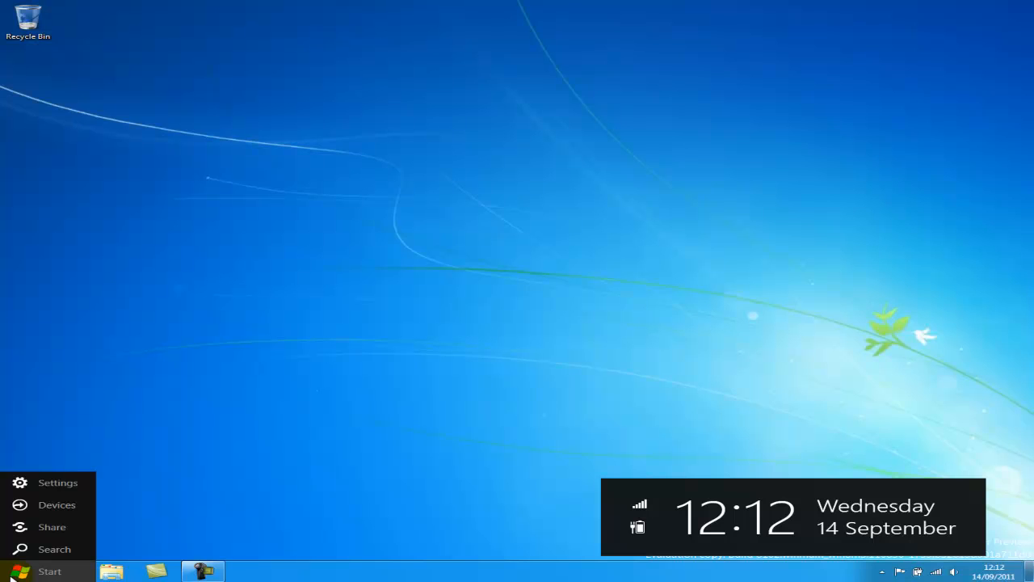
pyautogui.moveTo(42, 527)
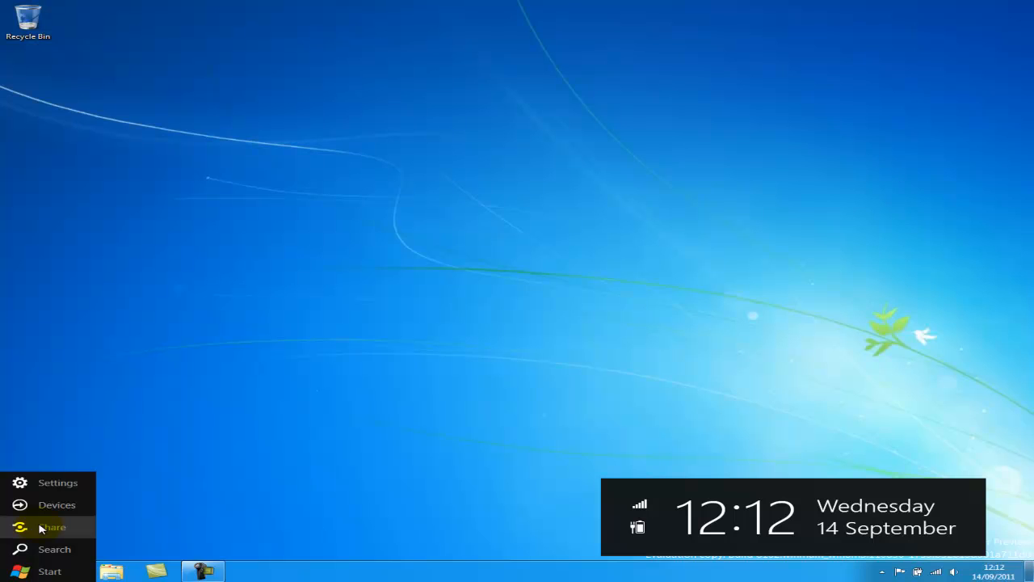
pyautogui.moveTo(51, 483)
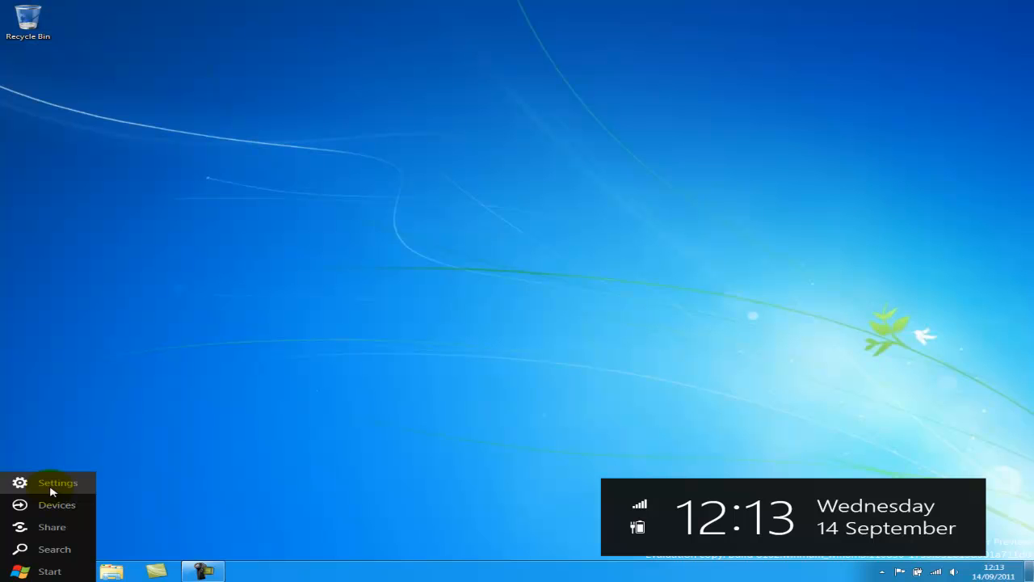
# Choose Settings from the fly-out menu to show the Settings pane.
pyautogui.click(50, 483)
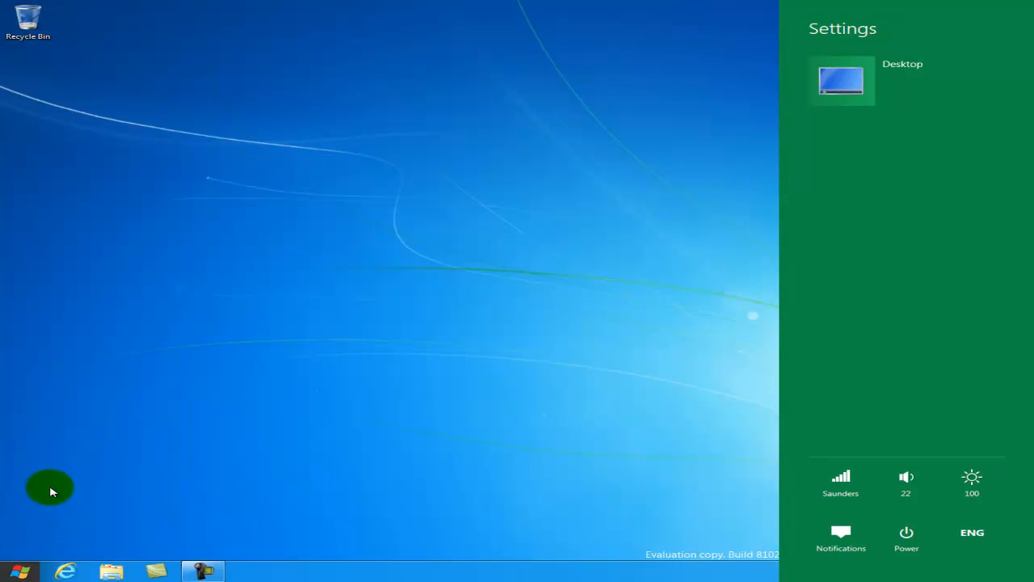
pyautogui.moveTo(459, 398)
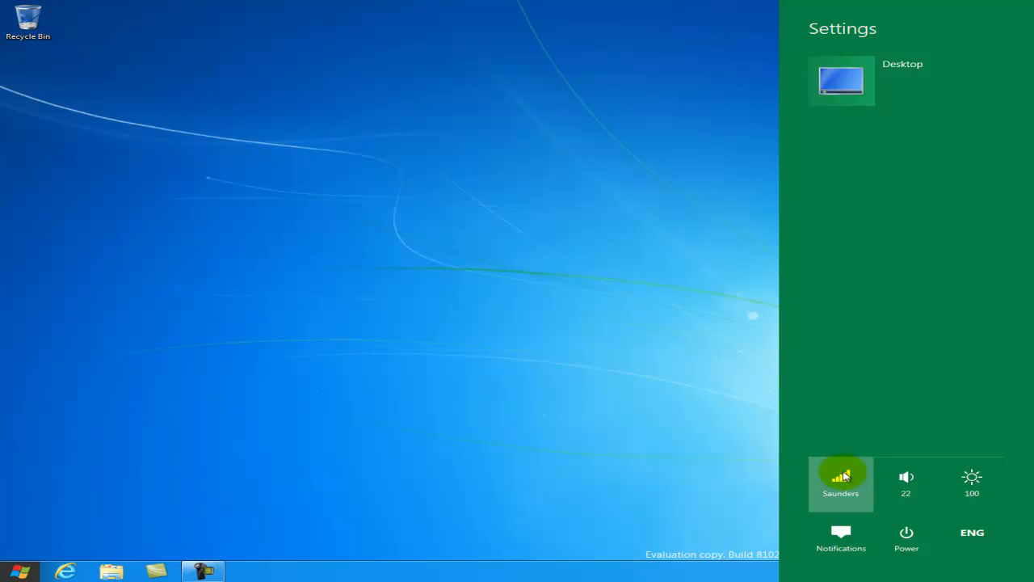
# Show the list of available Wi-Fi networks, with Saunders connected.
pyautogui.click(841, 484)
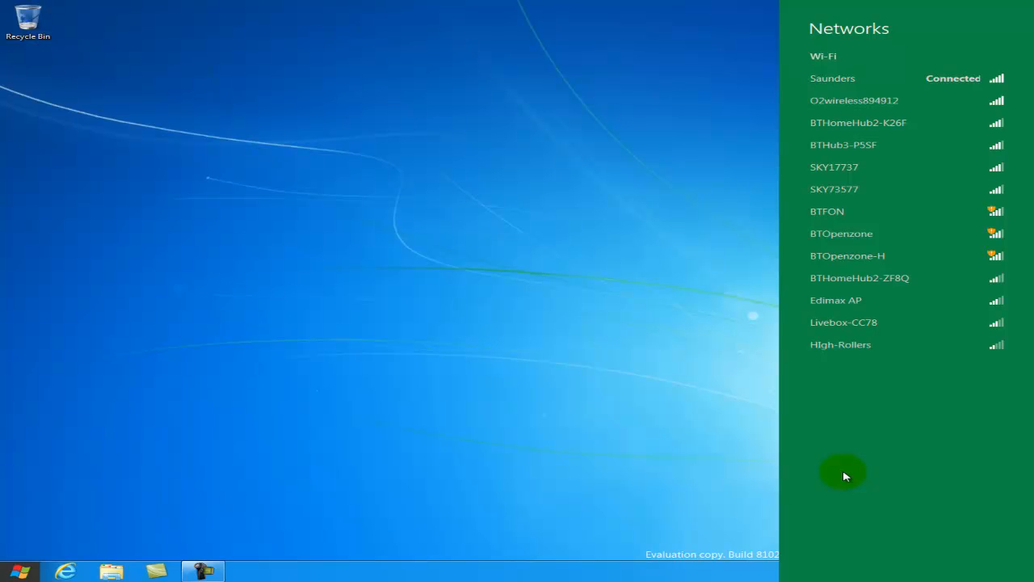
pyautogui.moveTo(842, 331)
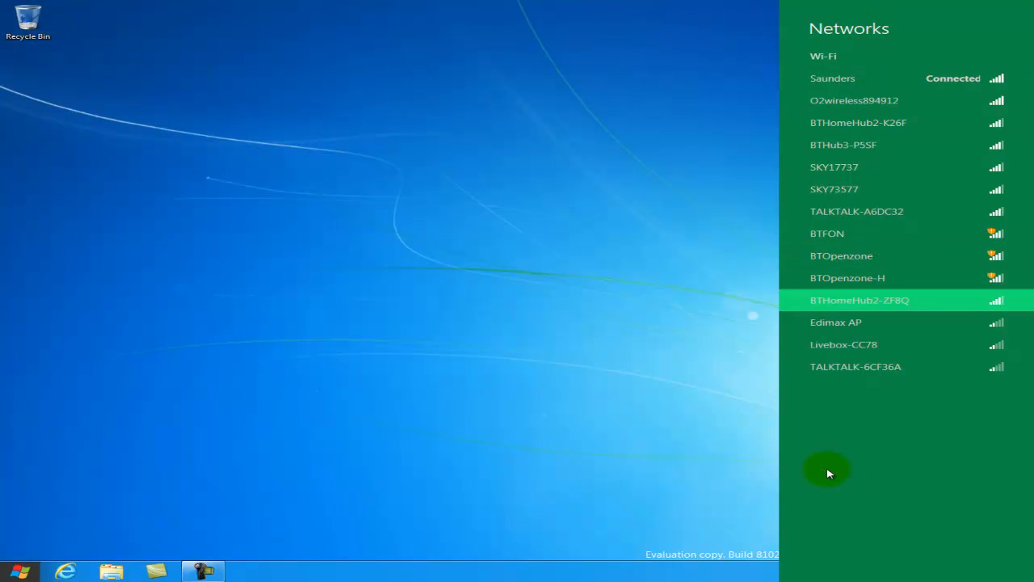
pyautogui.moveTo(867, 78)
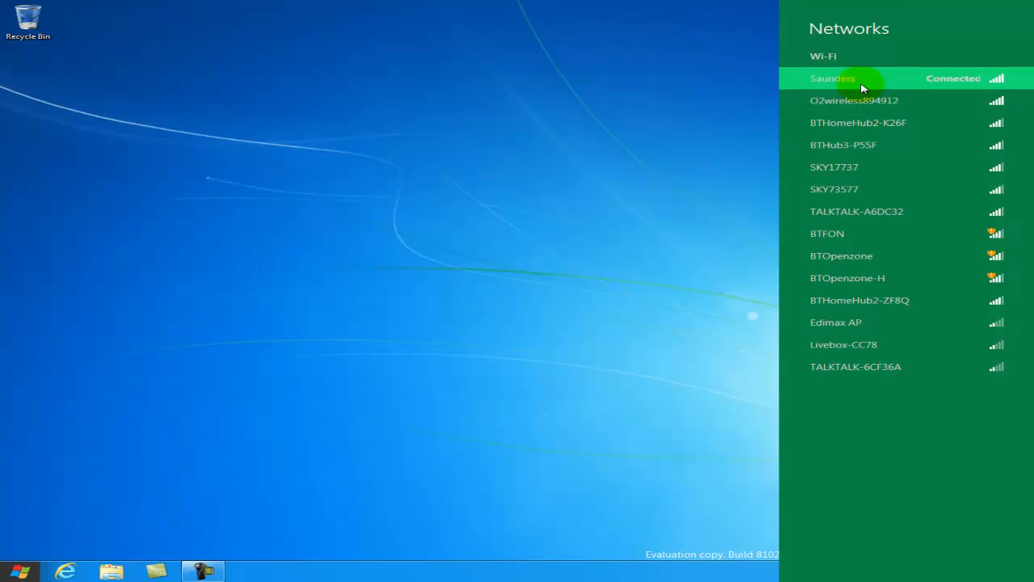
pyautogui.moveTo(874, 30)
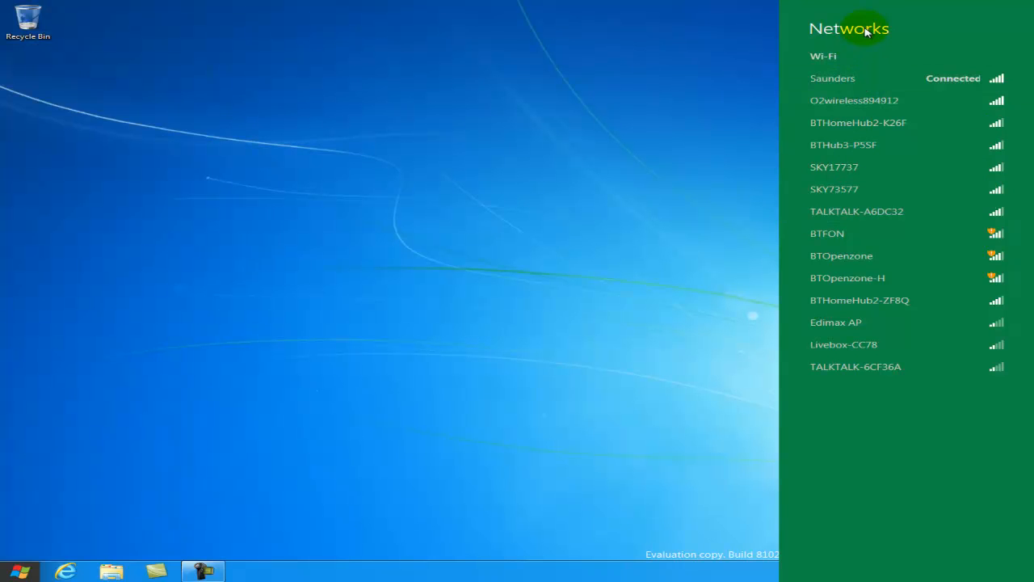
pyautogui.moveTo(855, 497)
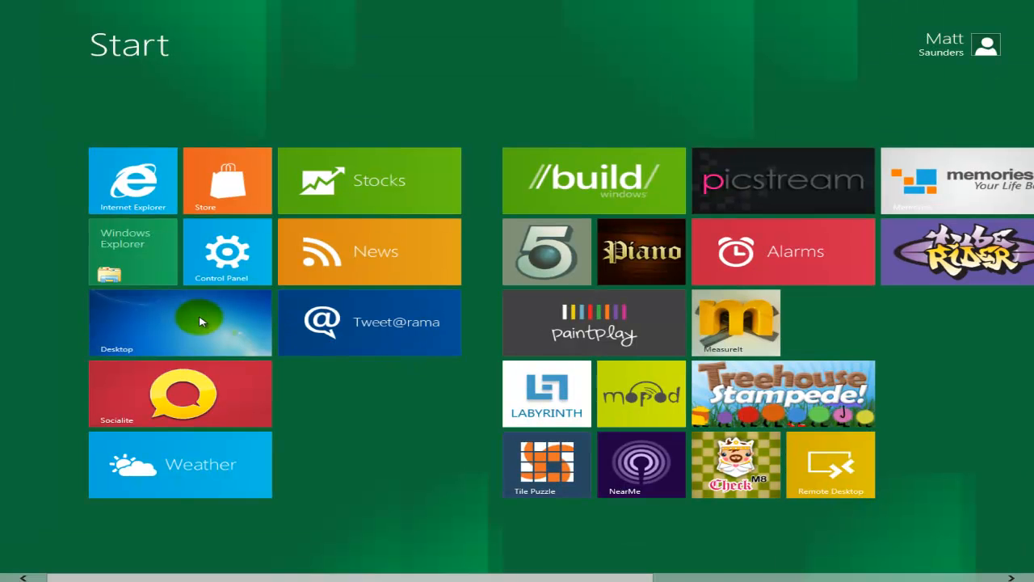
# Return to the desktop, reopen the Settings pane and show the power options.
pyautogui.click(179, 324)
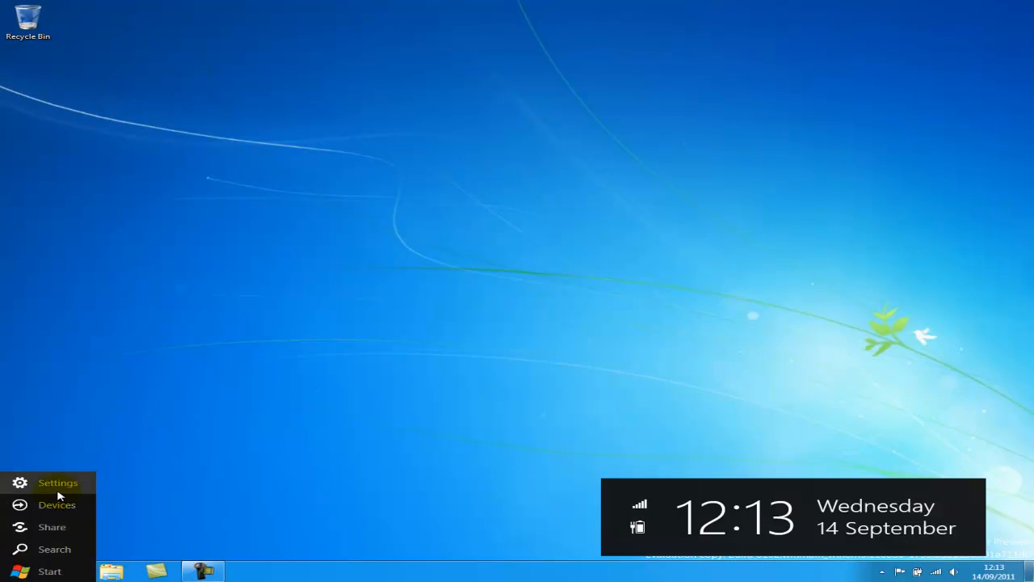
pyautogui.click(56, 482)
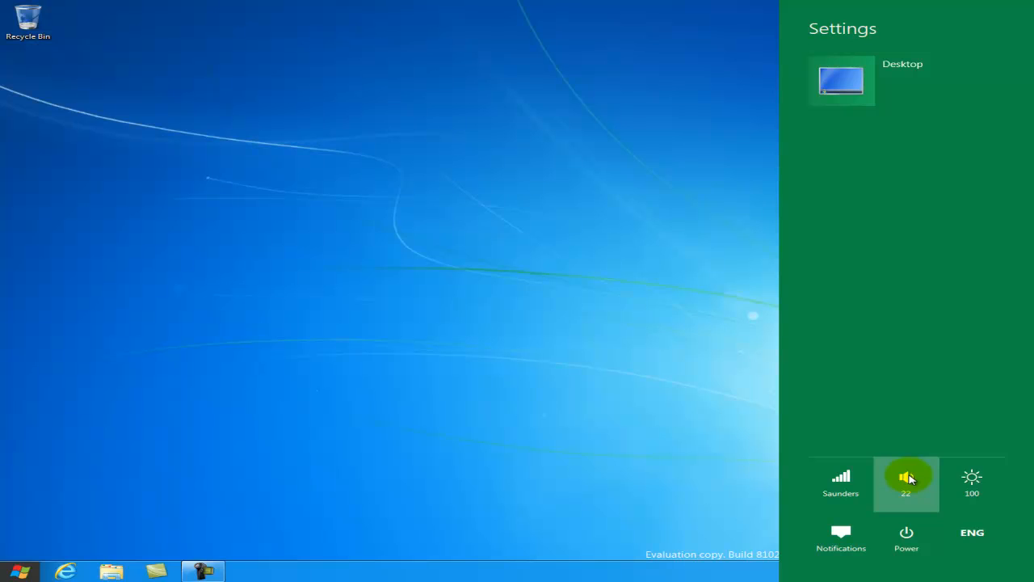
pyautogui.moveTo(842, 544)
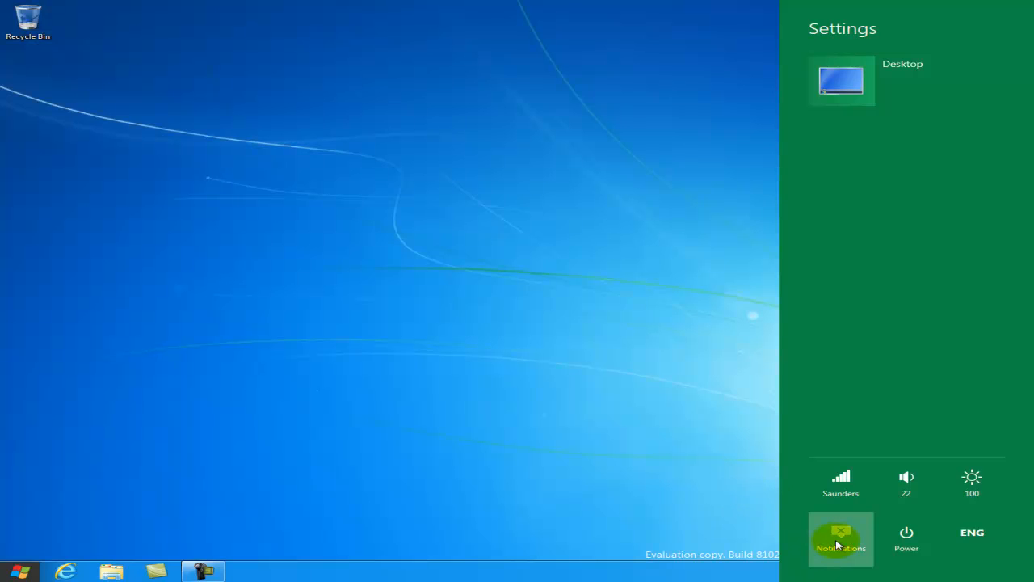
pyautogui.moveTo(906, 550)
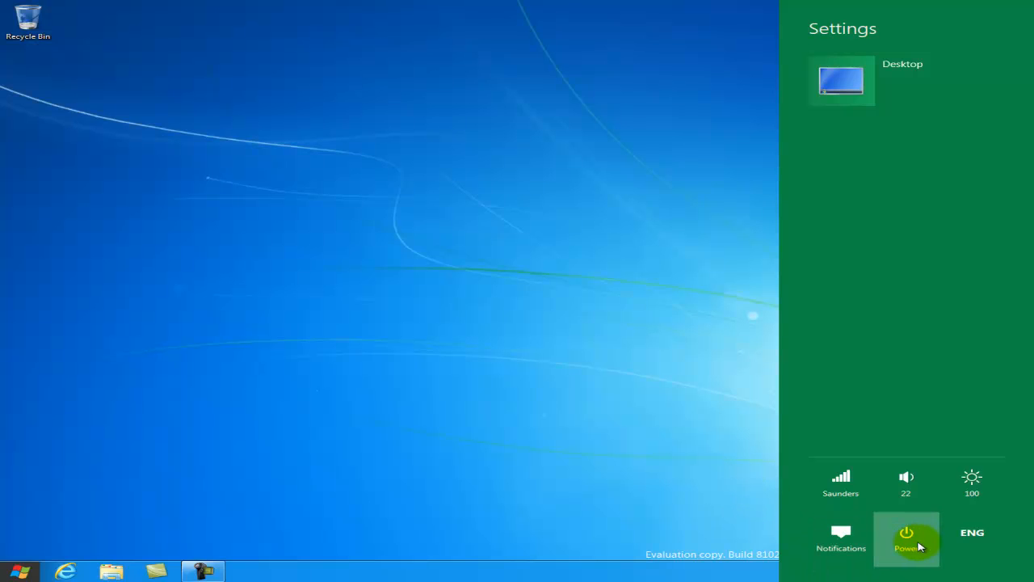
pyautogui.click(906, 552)
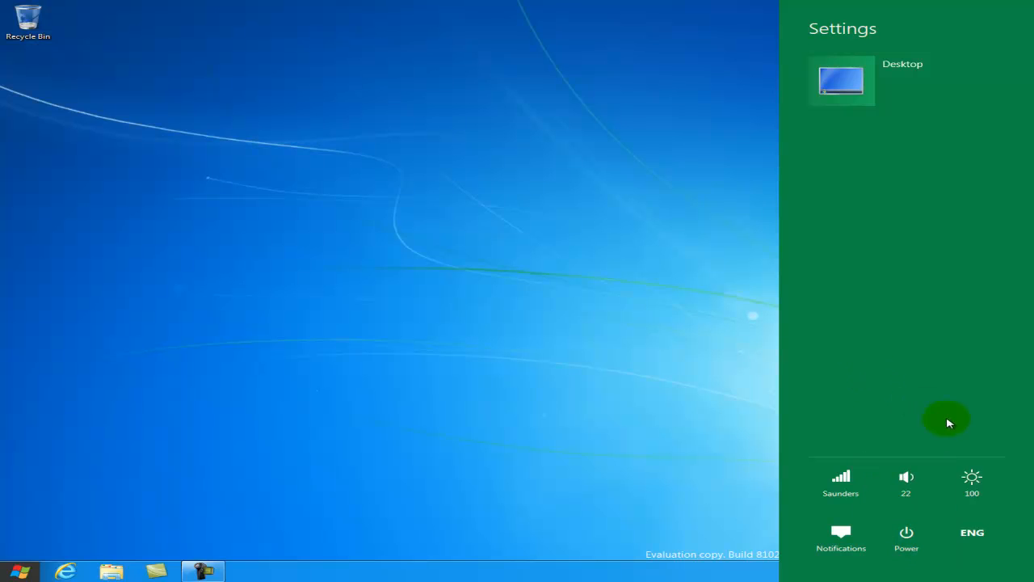
pyautogui.moveTo(969, 533)
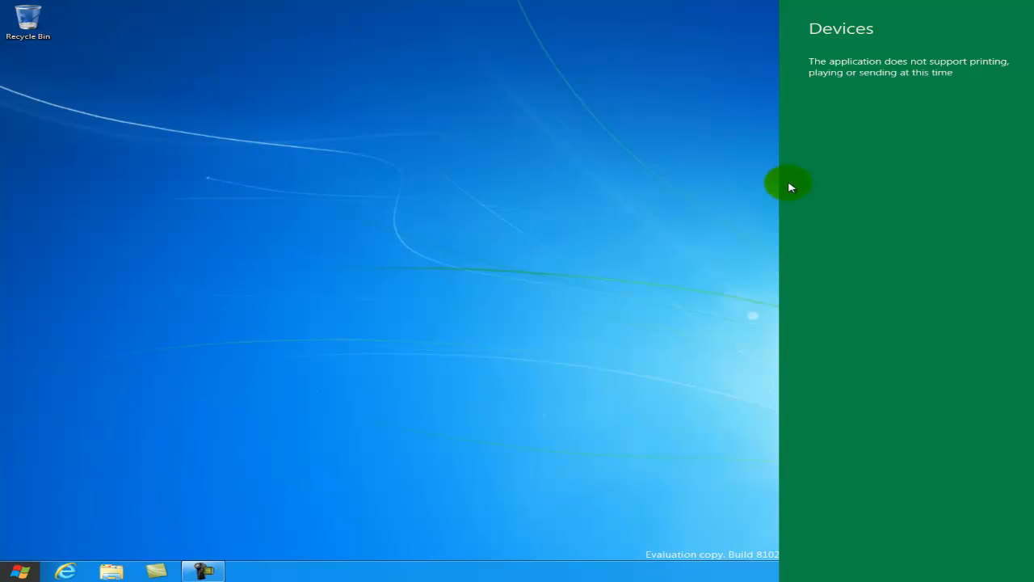
pyautogui.moveTo(498, 294)
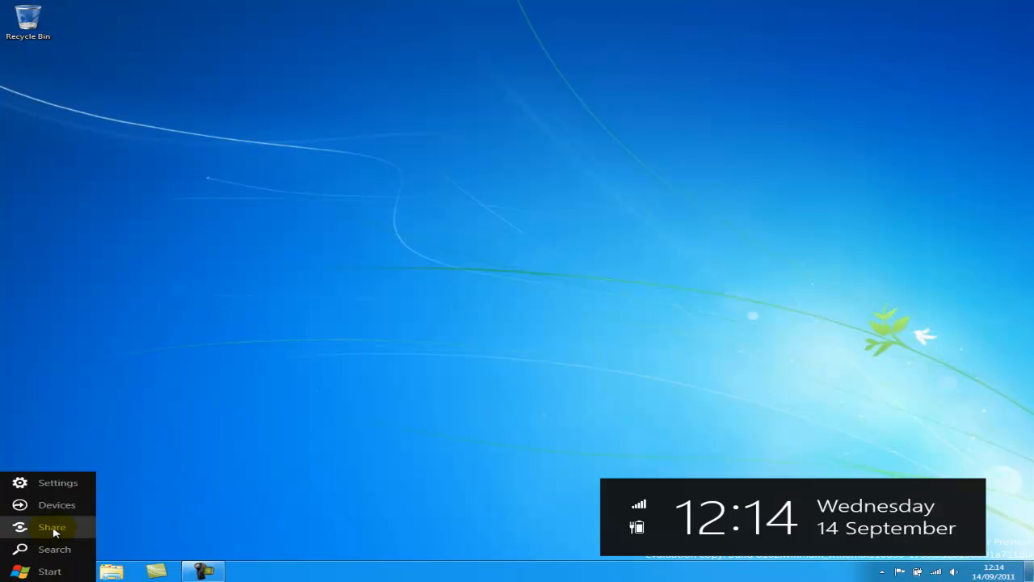
# Open the Share pane and share a screenshot of the desktop.
pyautogui.click(52, 527)
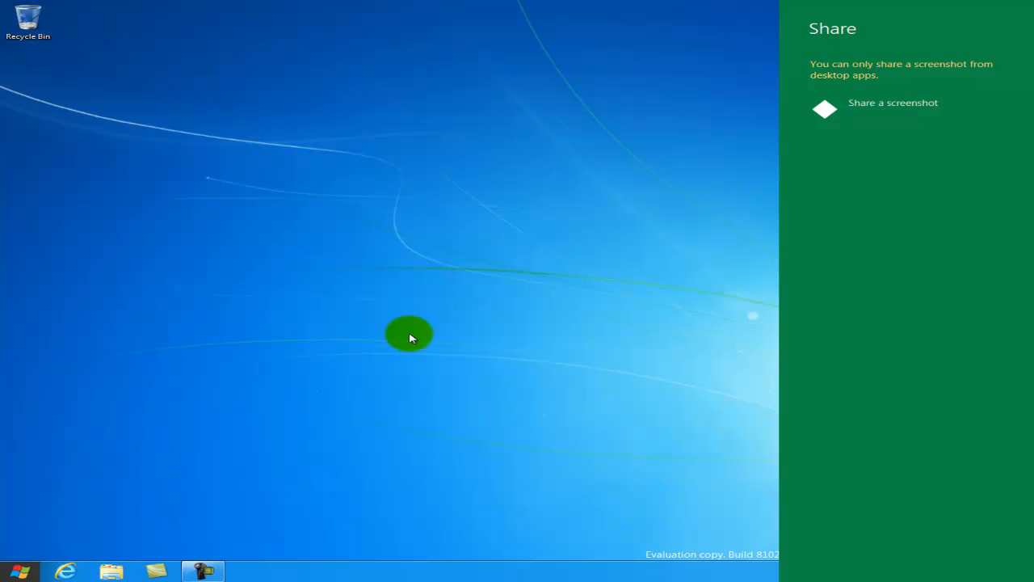
pyautogui.moveTo(850, 114)
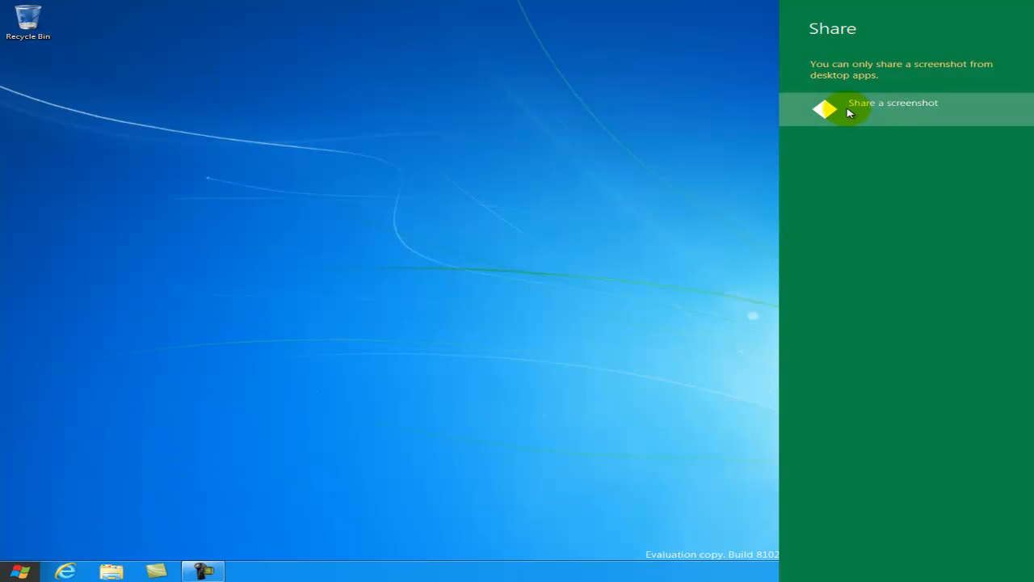
pyautogui.click(892, 104)
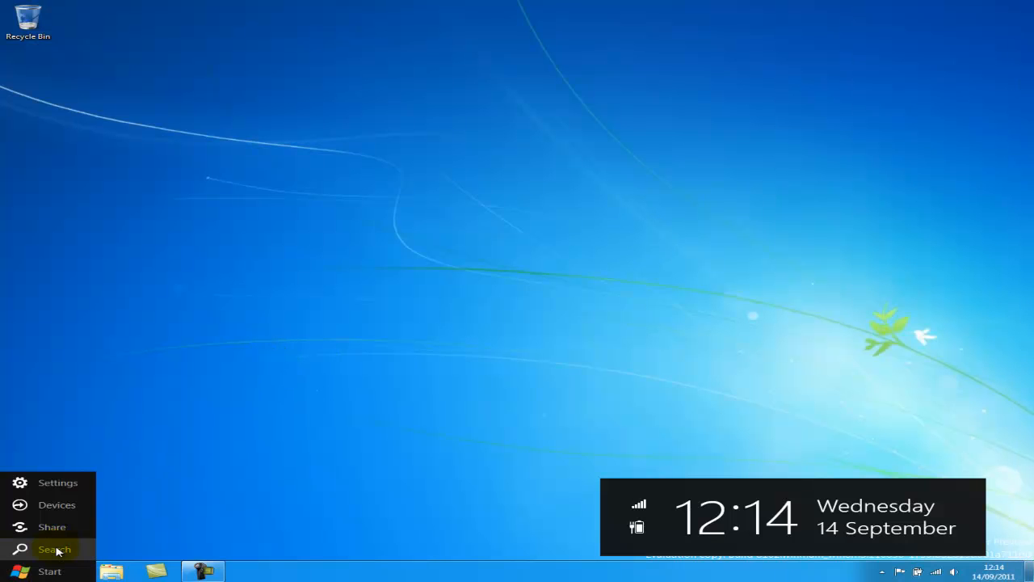
# Open the Search pane and type 'gam' into the search box.
pyautogui.click(53, 548)
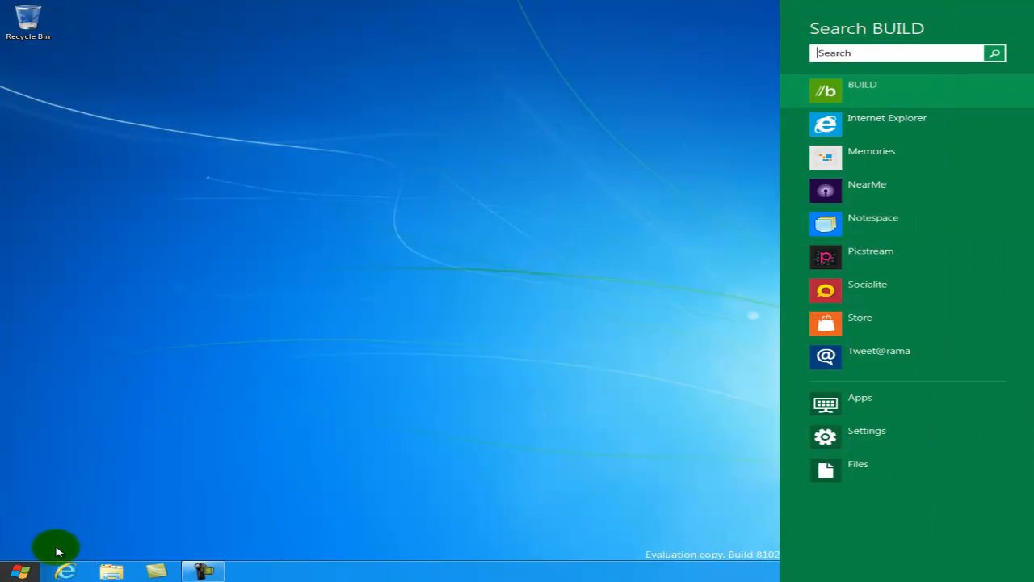
pyautogui.moveTo(742, 195)
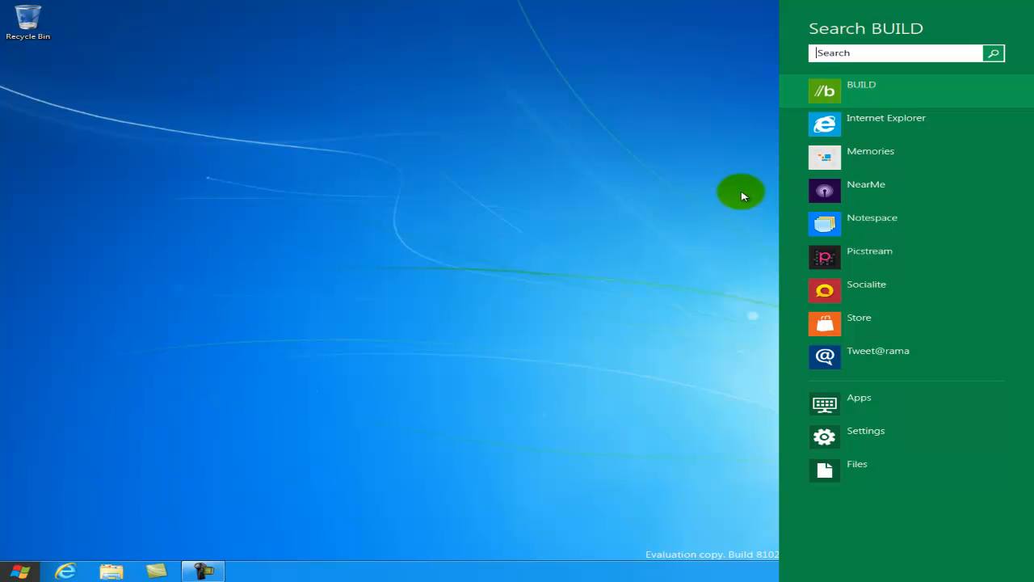
pyautogui.write('games')
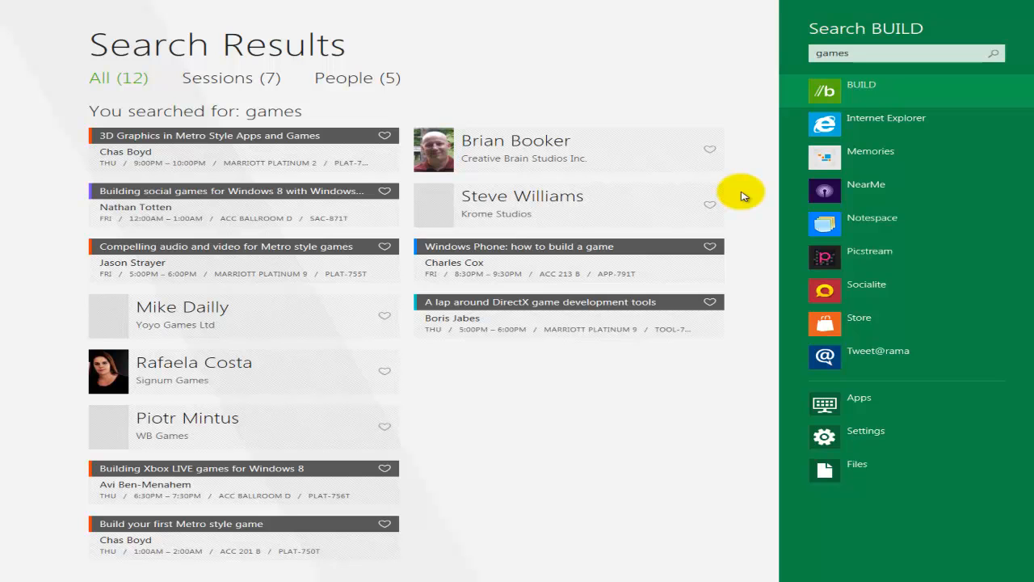
pyautogui.moveTo(182, 289)
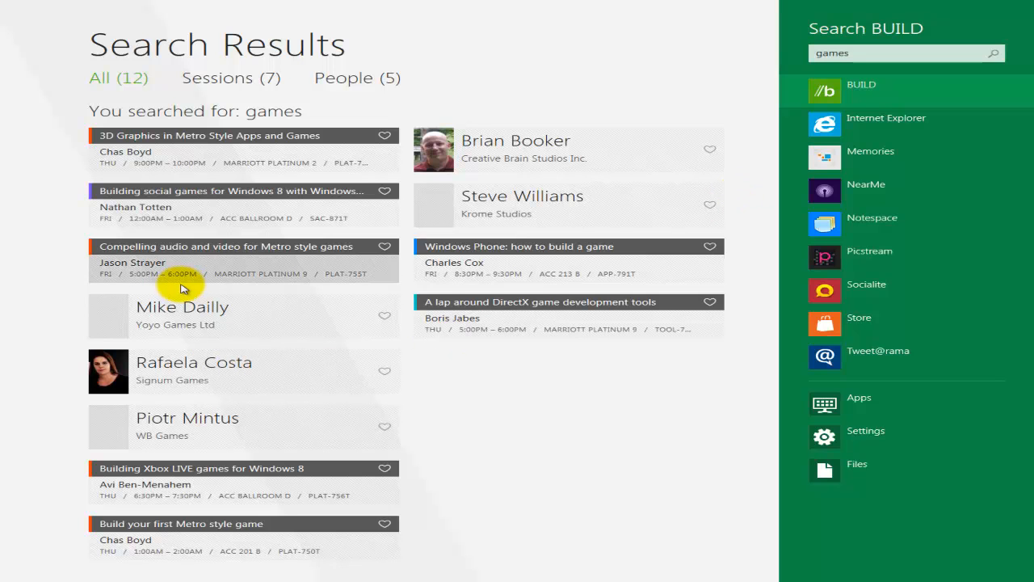
pyautogui.moveTo(80, 201)
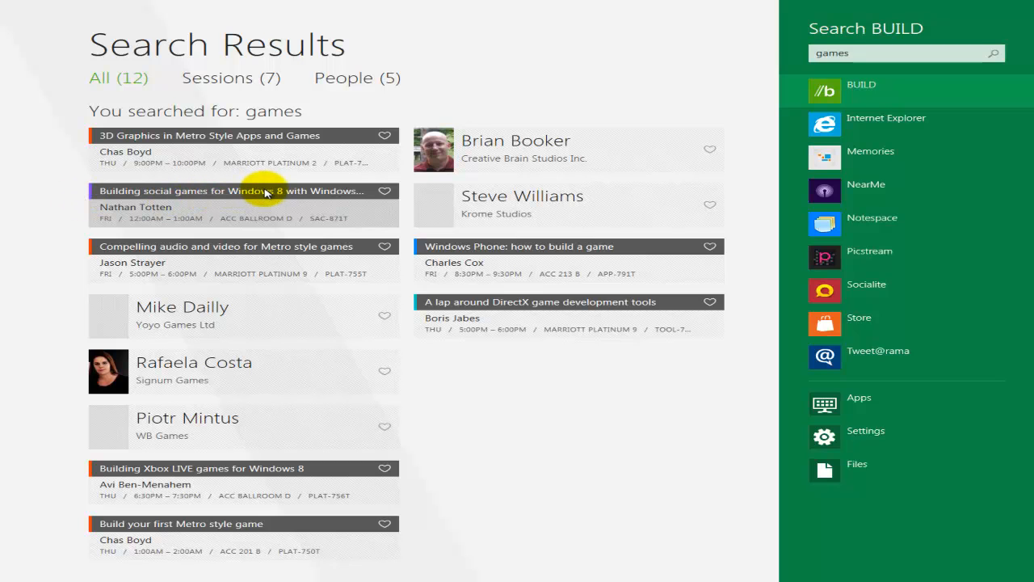
pyautogui.moveTo(783, 30)
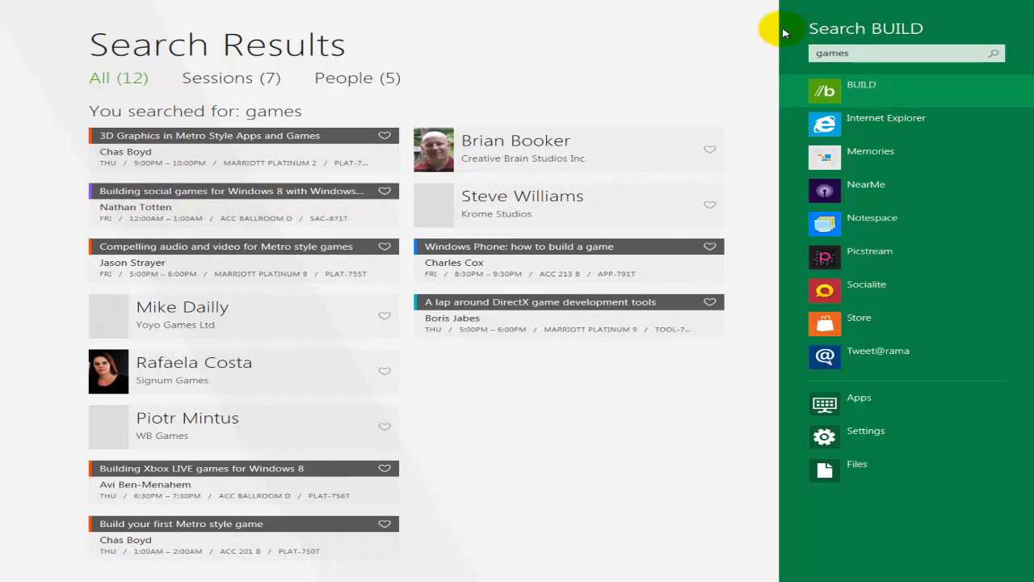
# Dismiss the Search pane to view the 12 games results in BUILD.
pyautogui.click(897, 53)
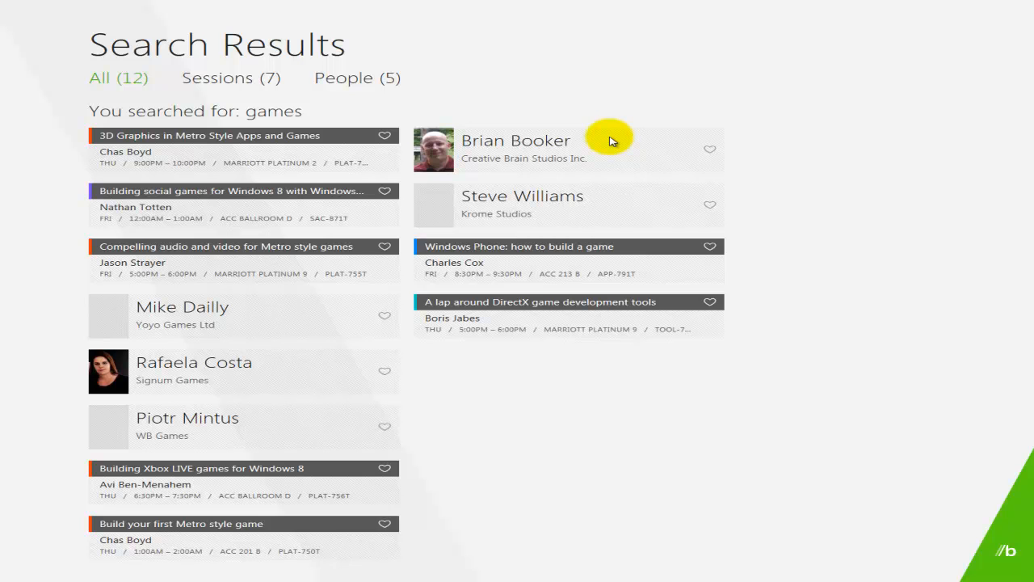
pyautogui.moveTo(1010, 554)
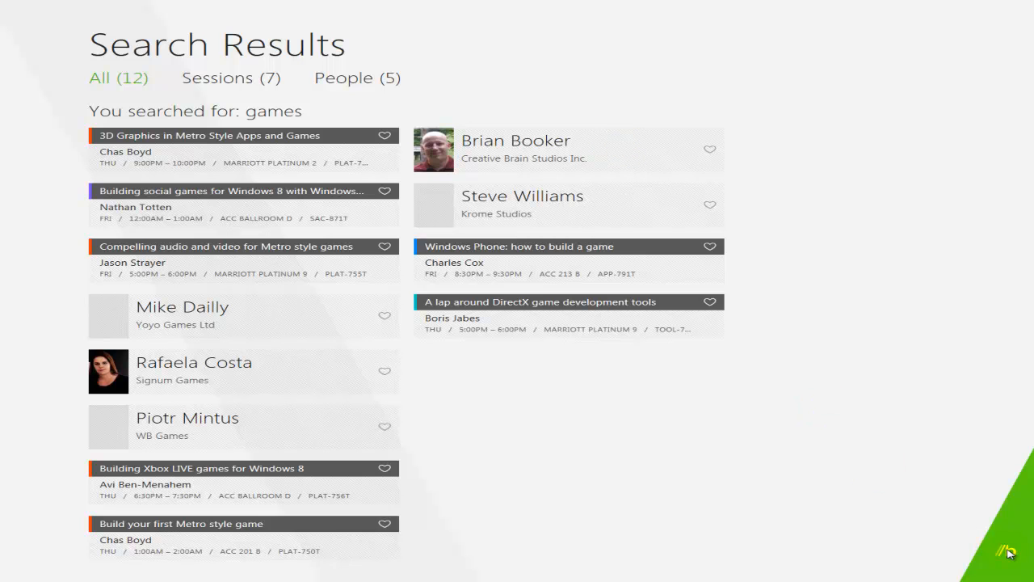
pyautogui.moveTo(668, 482)
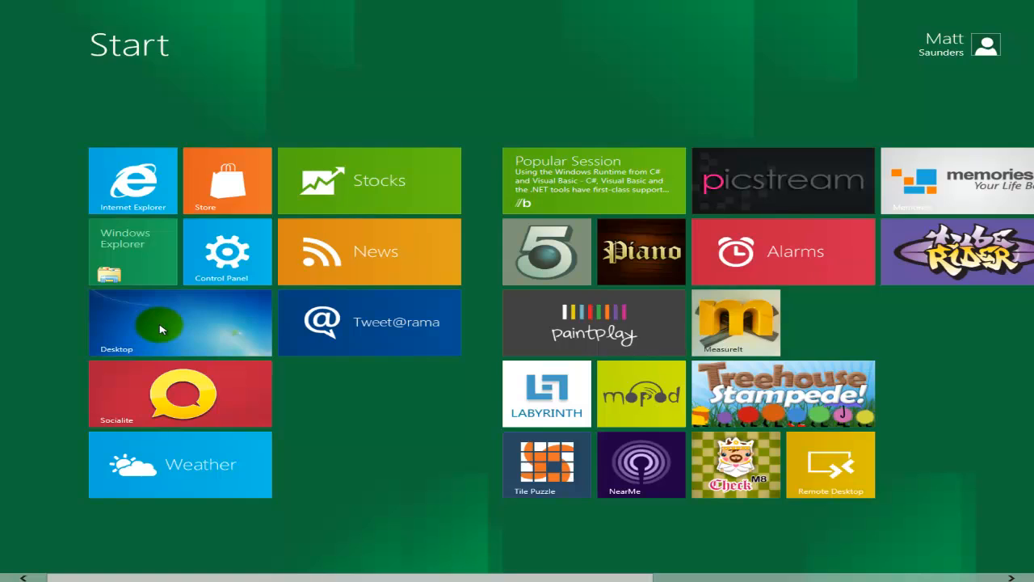
pyautogui.click(162, 324)
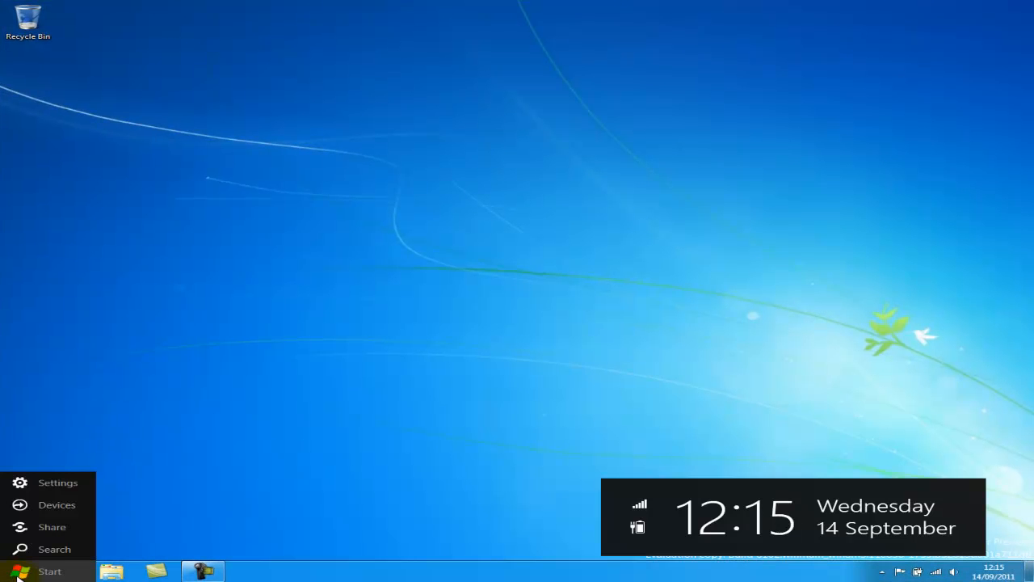
pyautogui.click(49, 572)
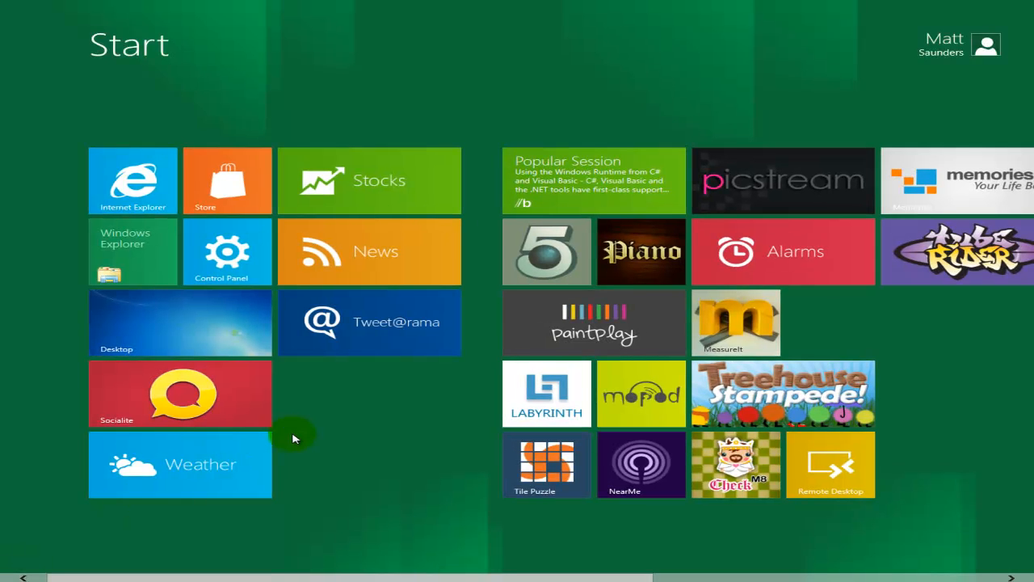